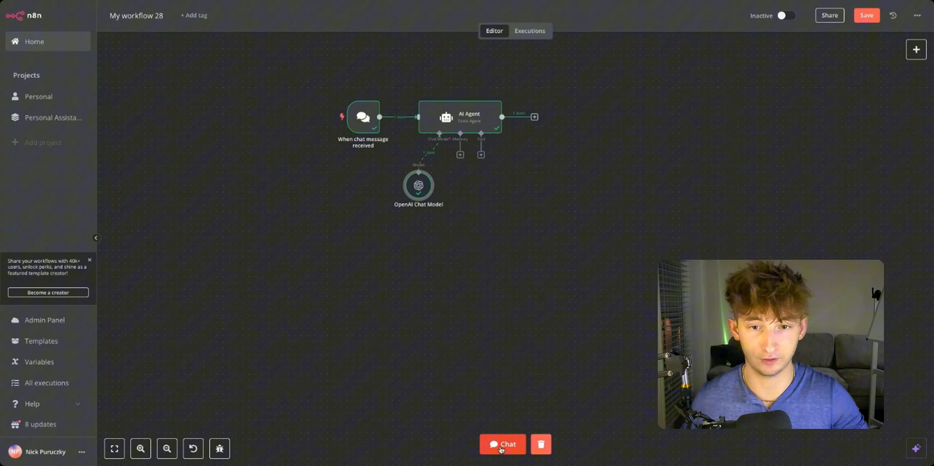
Open the agent's chat test and scroll through the logged reply to the TikTok outline request
left_click(502, 445)
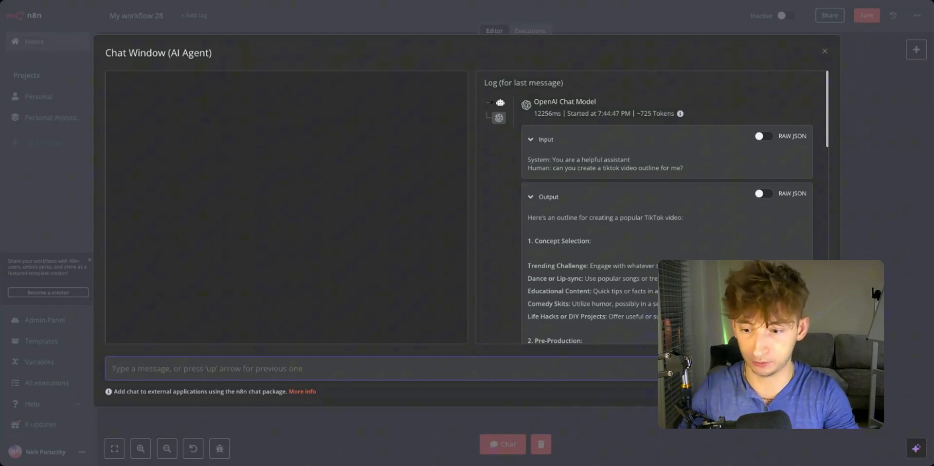
mouse_move(316, 257)
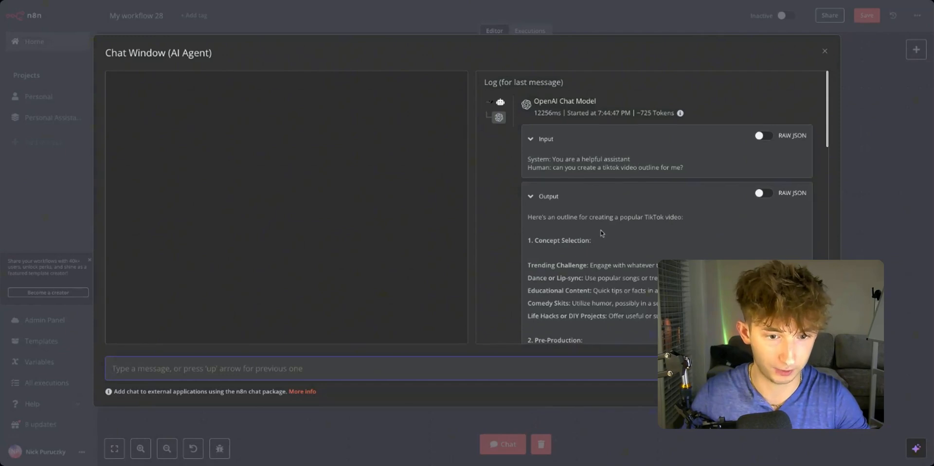
scroll("down", 3)
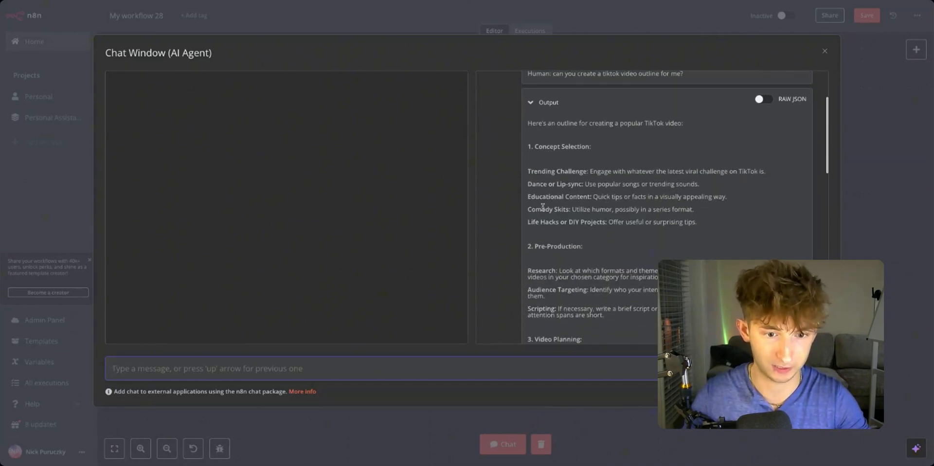
scroll("down", 3)
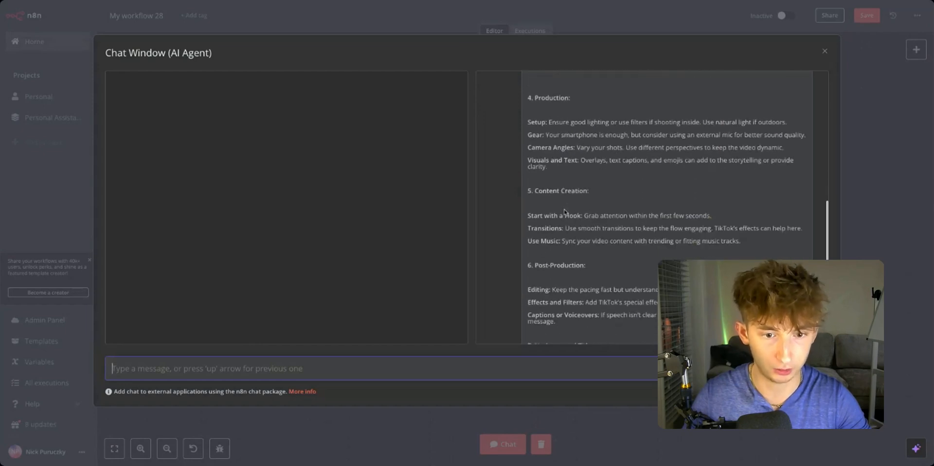
scroll("down", 3)
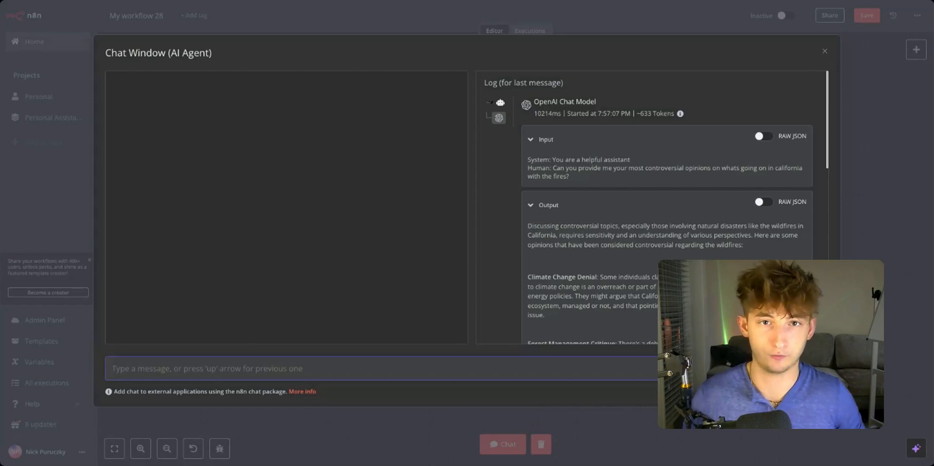
Ask the agent "What is your thoughts on climate change?" and scroll through its multi-point answer
type("What")
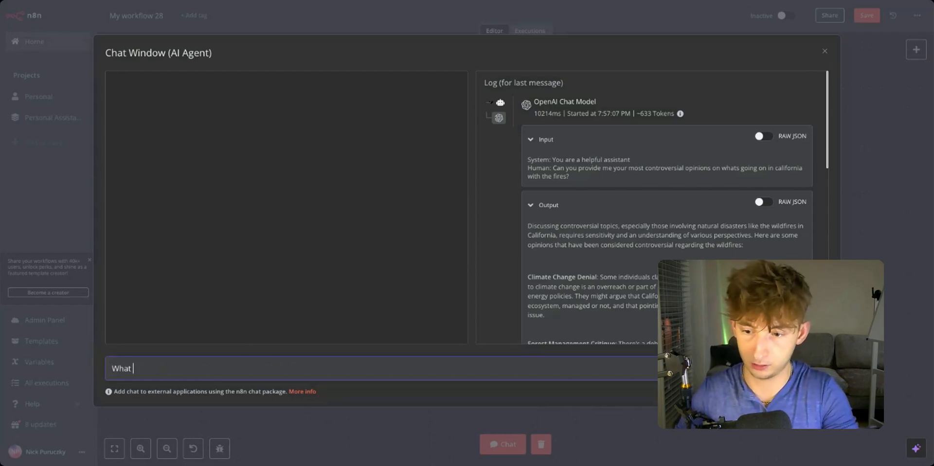
type("is your thoughts on")
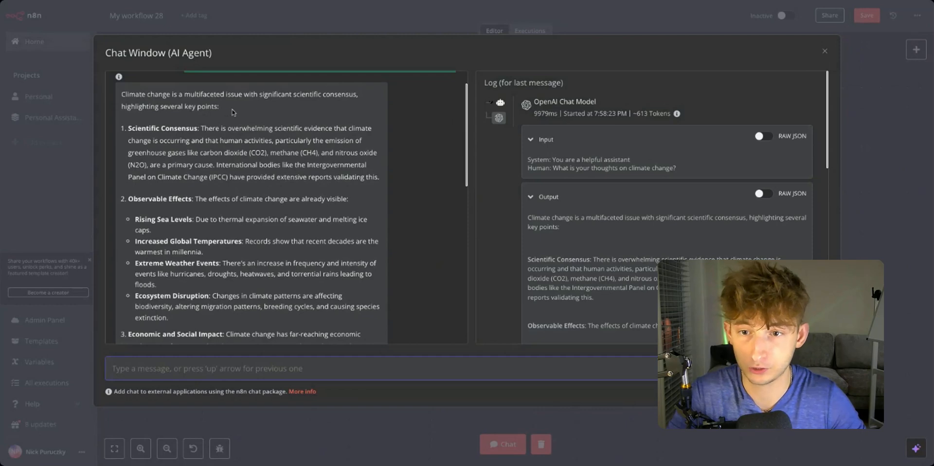
mouse_move(306, 111)
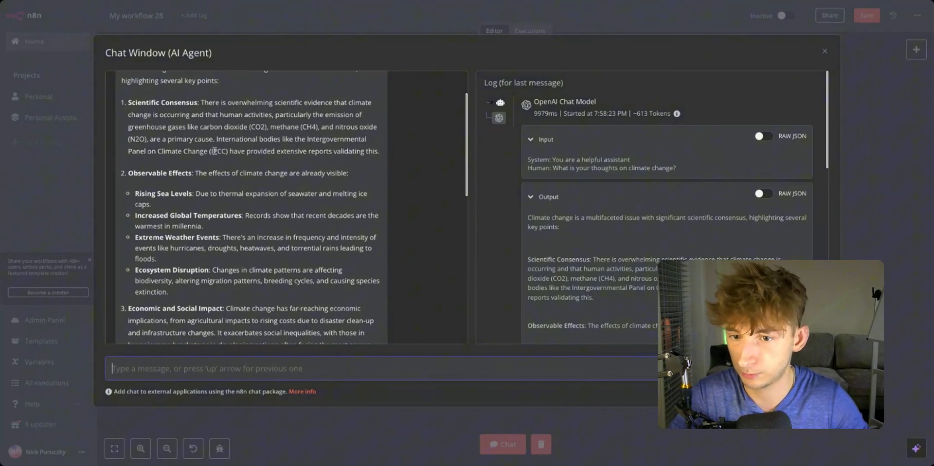
scroll("down", 3)
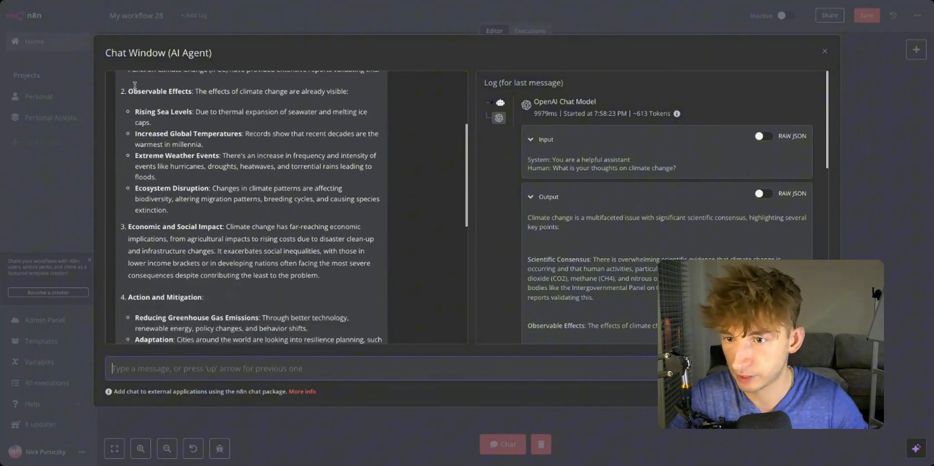
scroll("down", 3)
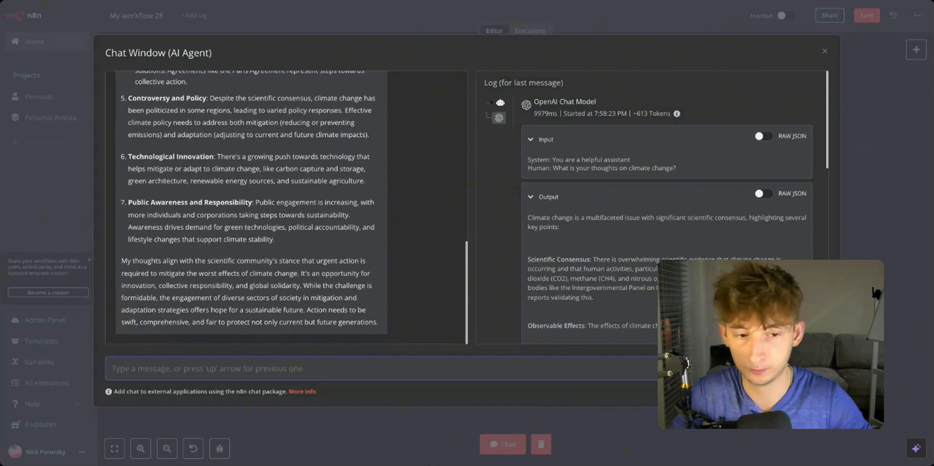
Go from x.ai's API page to the xAI developer console via Start building now
left_click(825, 51)
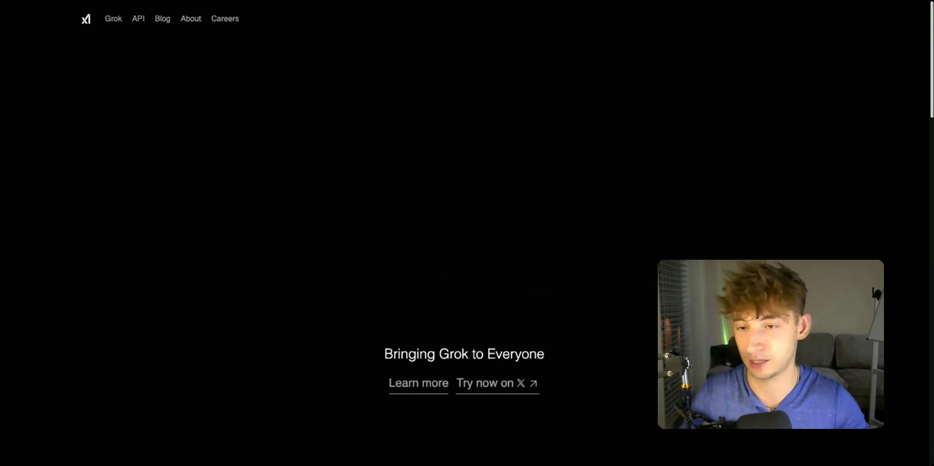
scroll("down", 3)
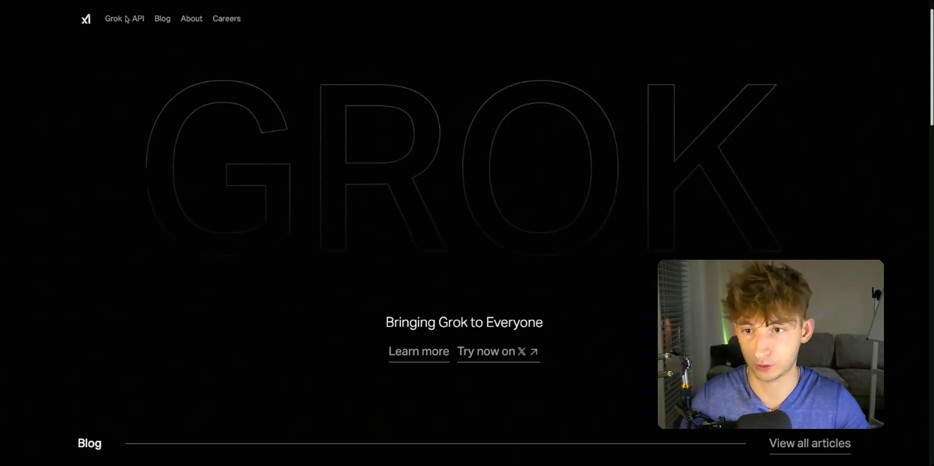
left_click(138, 19)
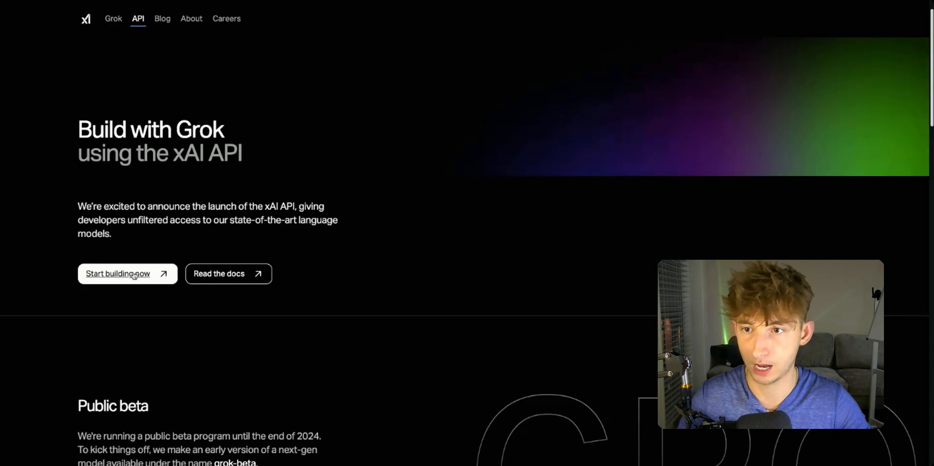
left_click(117, 274)
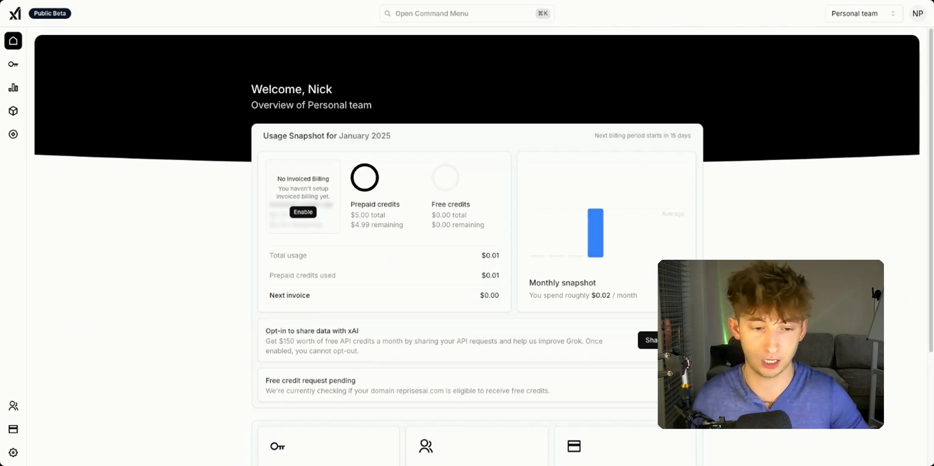
Check the console's $5 prepaid credits with $4.99 remaining, then return to the n8n workflow
scroll("down", 3)
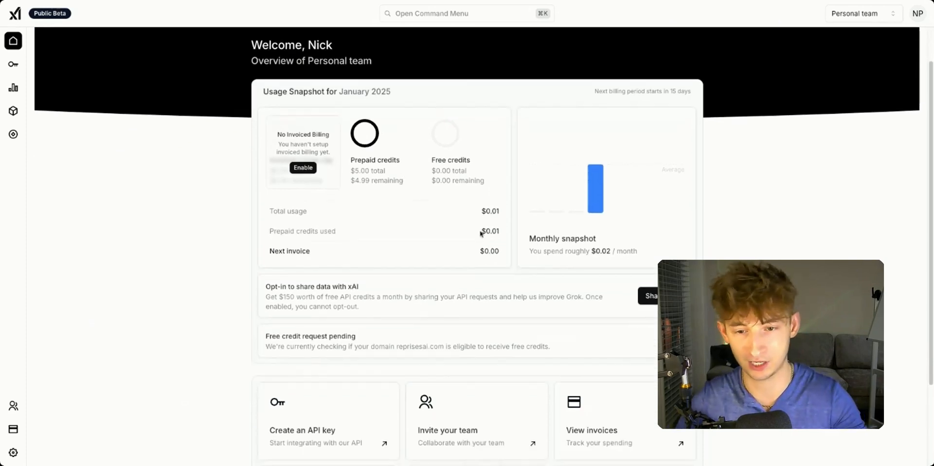
scroll("up", 3)
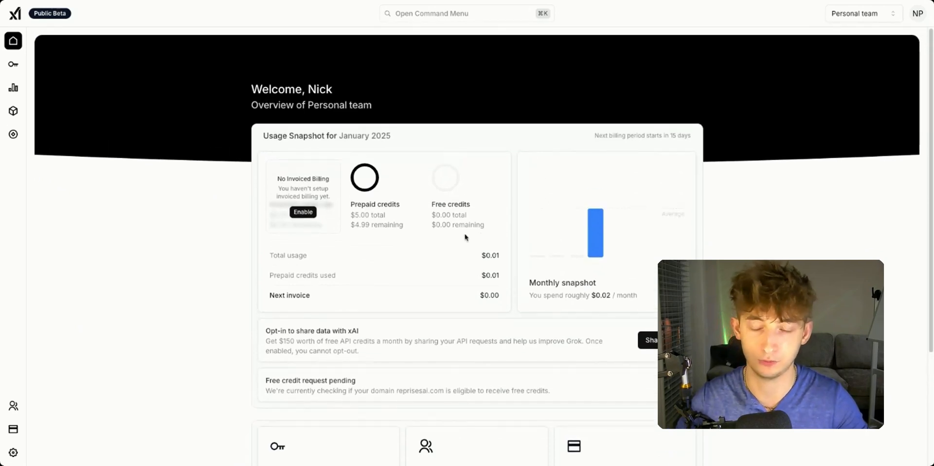
left_click(13, 64)
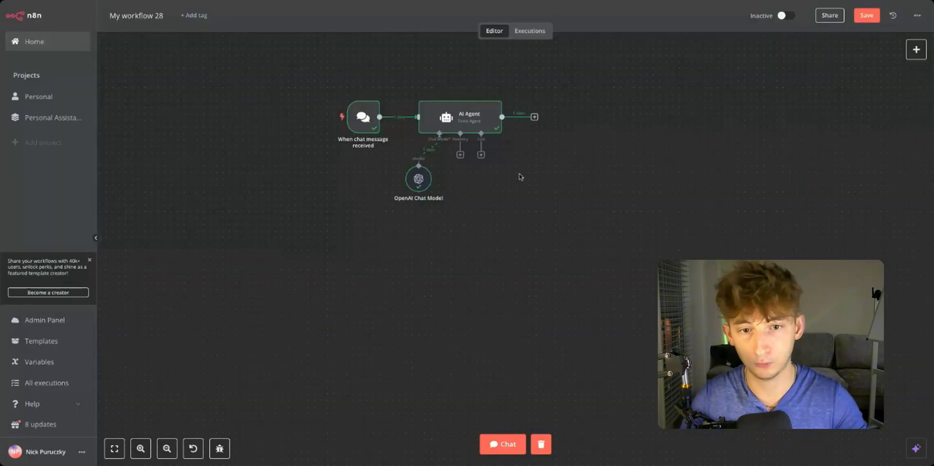
Replace the AI Agent's original OpenAI Chat Model with a fresh one lacking a credential
left_click(140, 449)
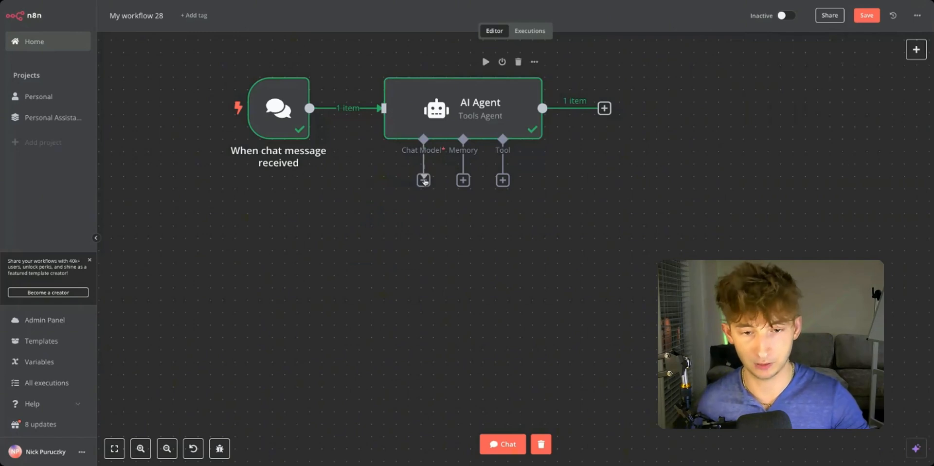
left_click(424, 180)
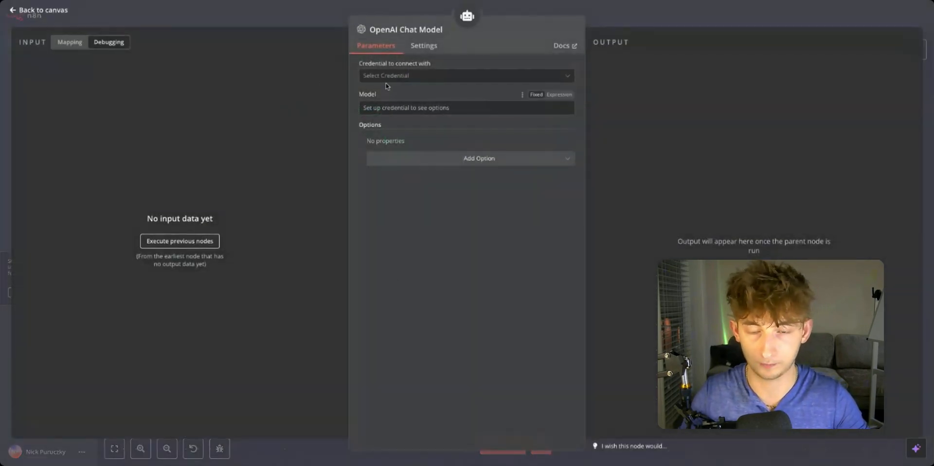
Give the chat model the new 'OpenAi account 4' credential and add a Base URL option
left_click(467, 75)
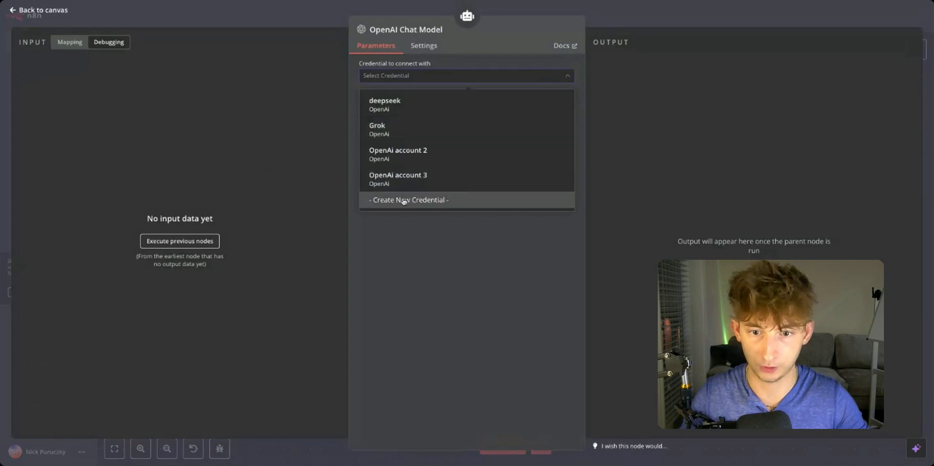
left_click(410, 199)
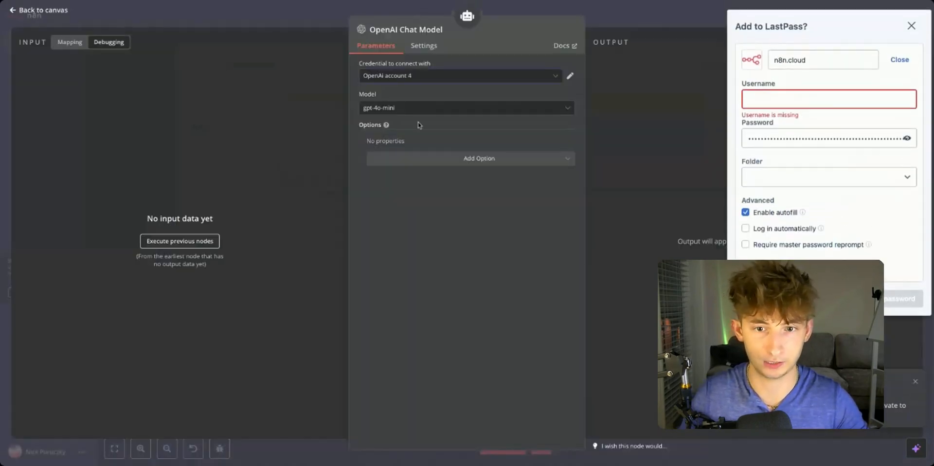
left_click(479, 158)
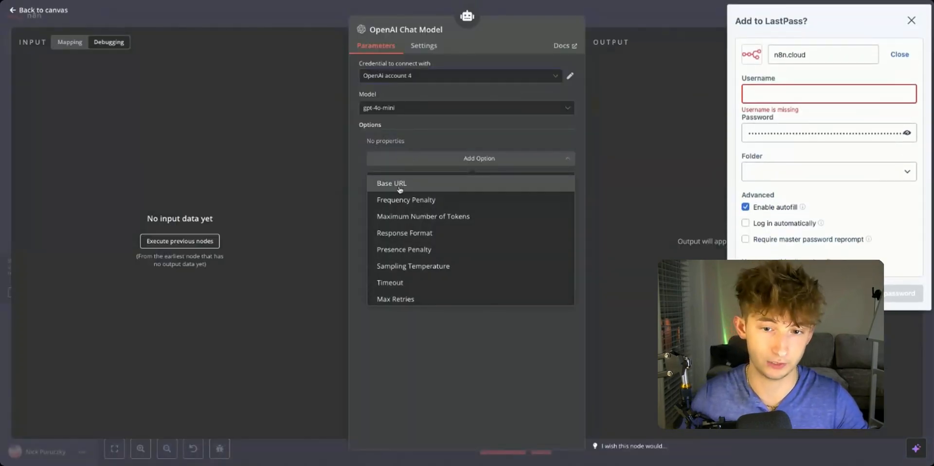
left_click(391, 183)
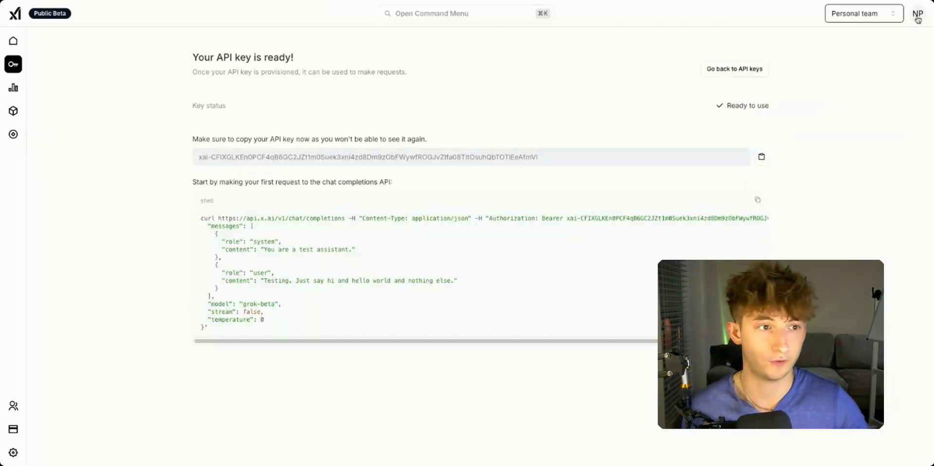
Open the xAI API documentation from the account menu and view the API Keys reference
left_click(919, 13)
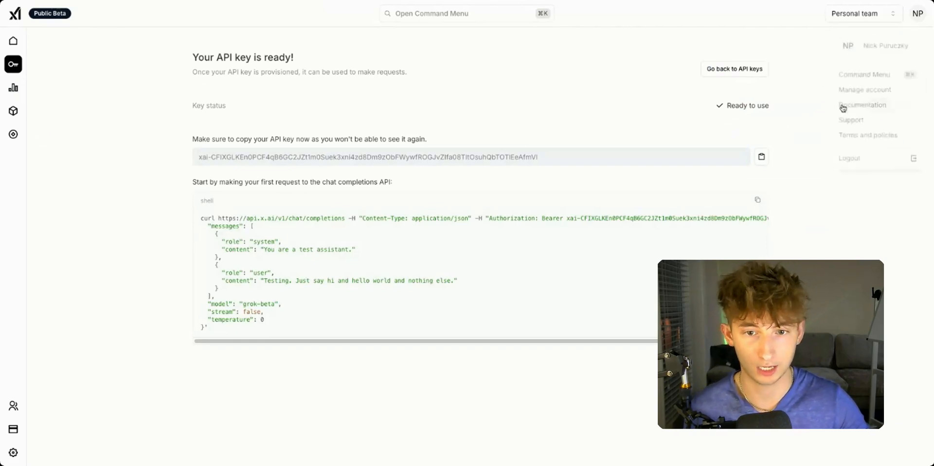
left_click(863, 105)
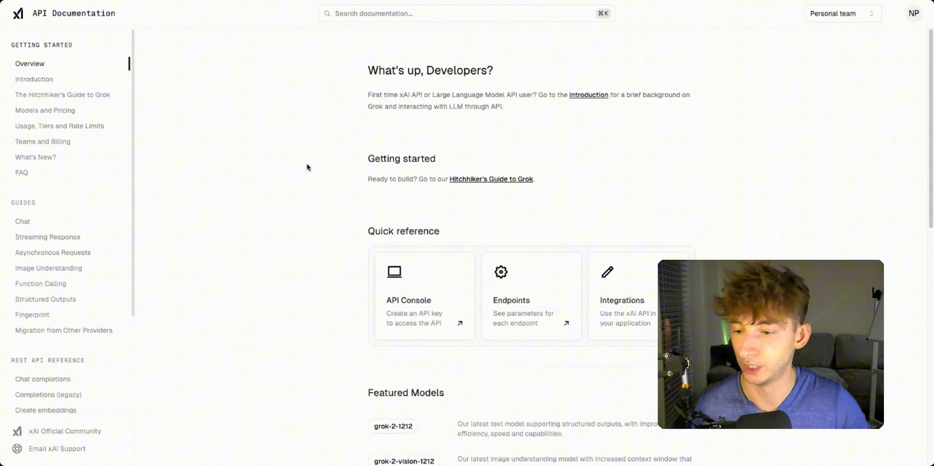
scroll("down", 3)
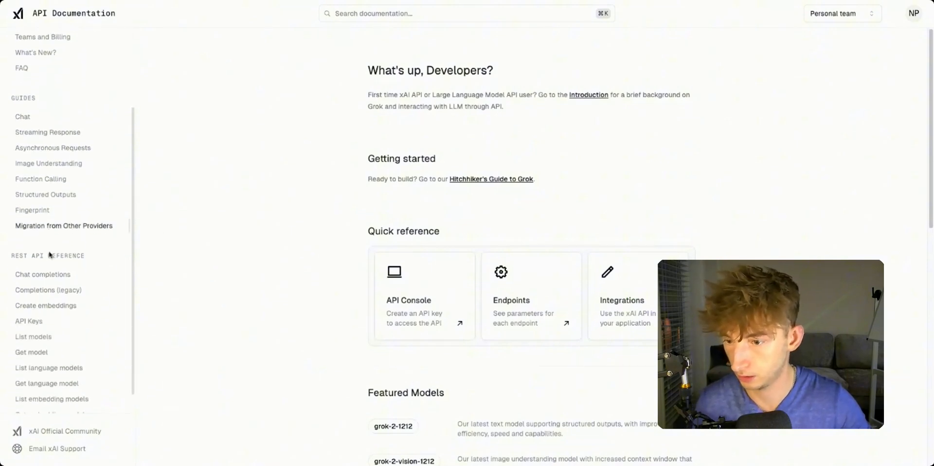
left_click(28, 321)
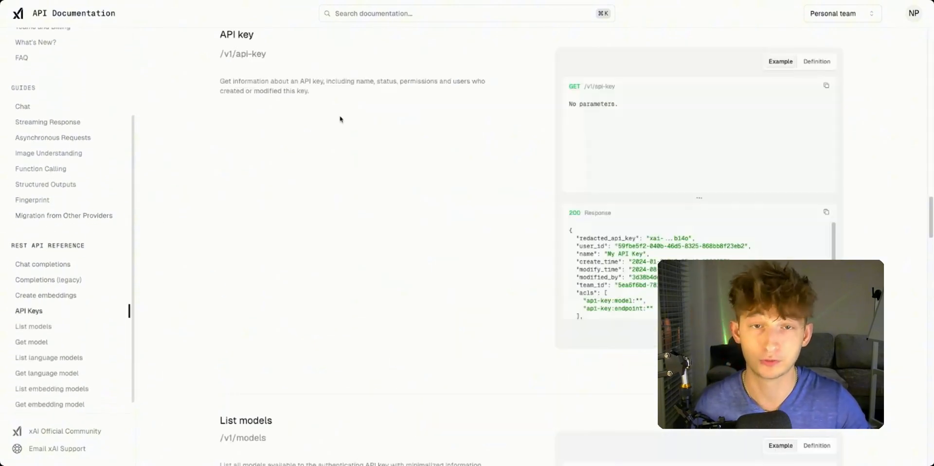
left_click(42, 264)
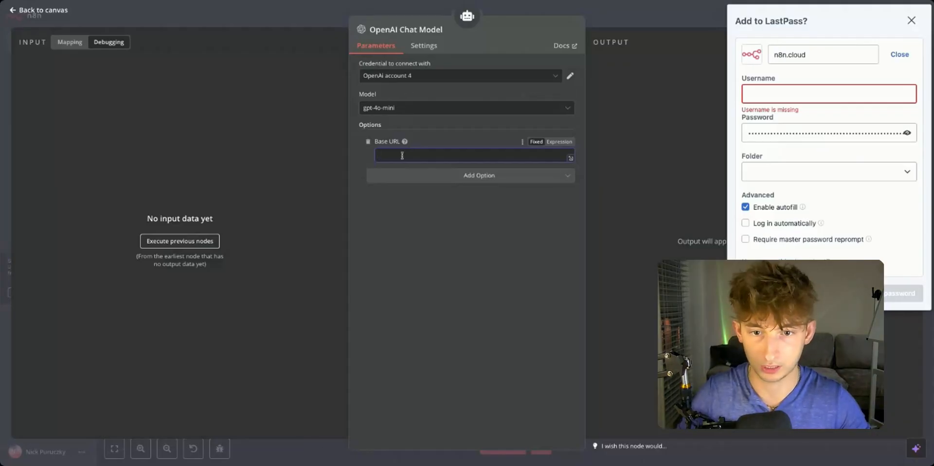
type("/v1")
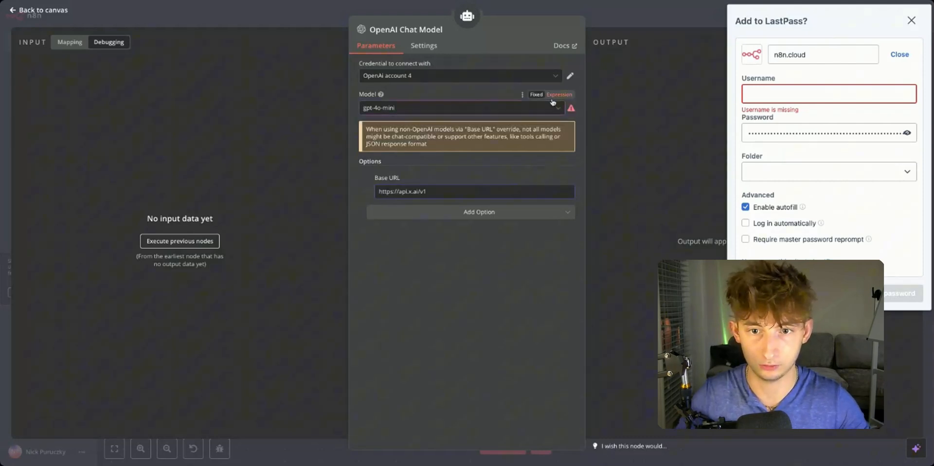
type("grok-beta")
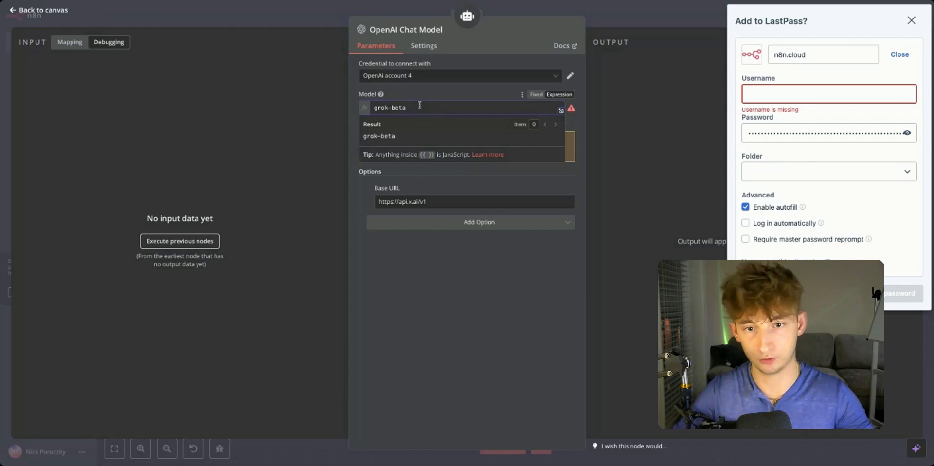
key("BackSpace")
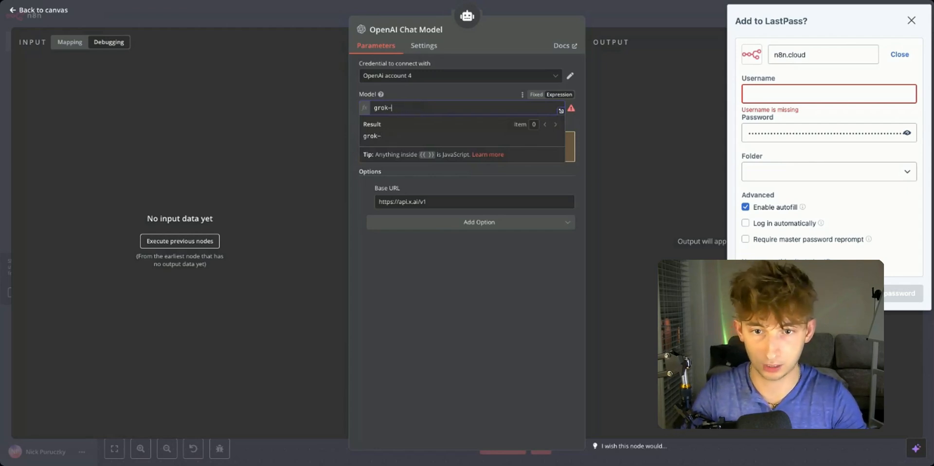
type("beta")
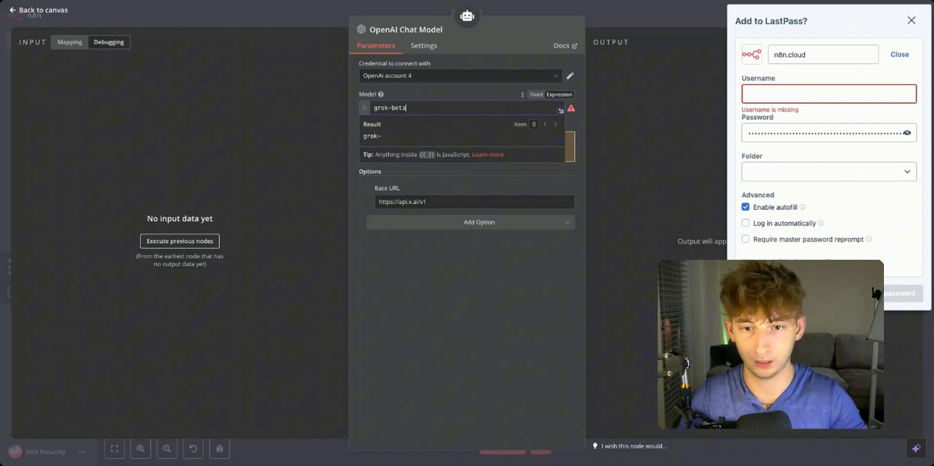
left_click(38, 11)
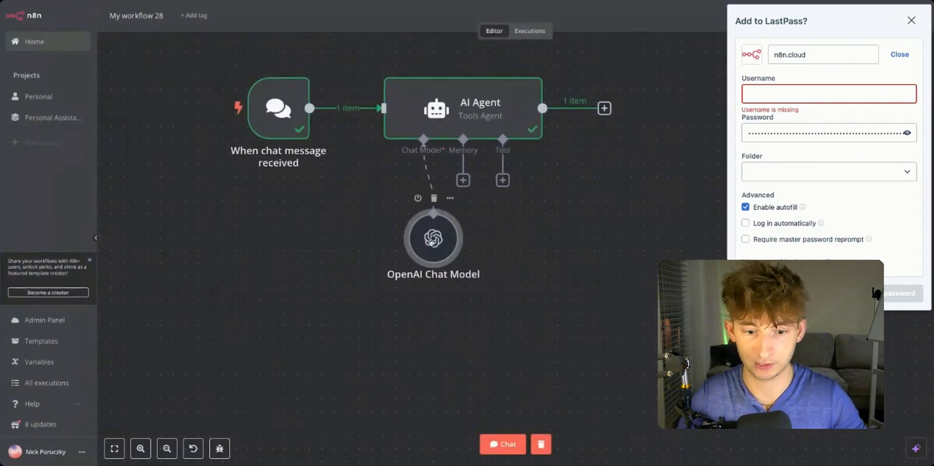
Send the agent a test prompt starting "Can you create a s…" through the grok-beta model
left_click(502, 444)
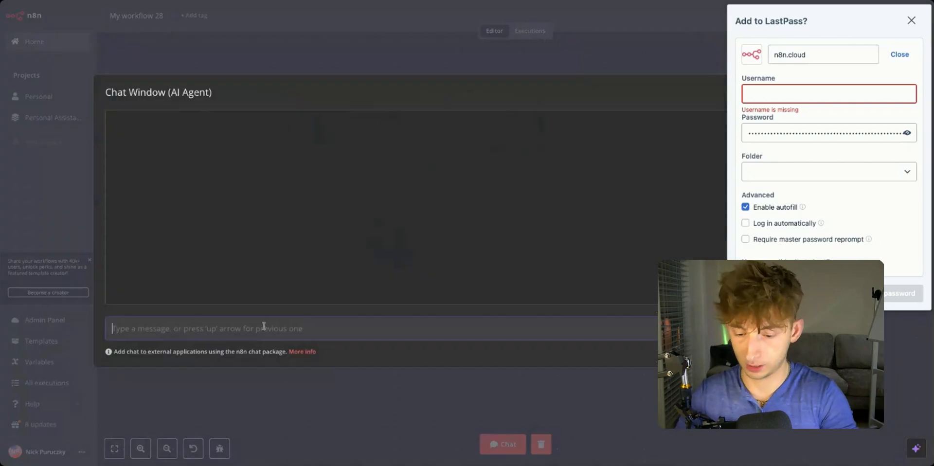
type("Can you create a s")
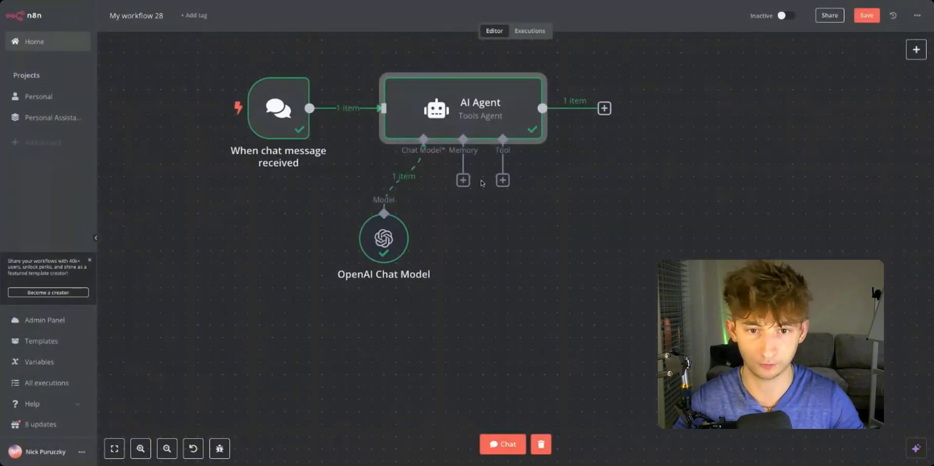
Open the AI Agent node and select the end of grok-beta's TikTok script reply
left_click(463, 180)
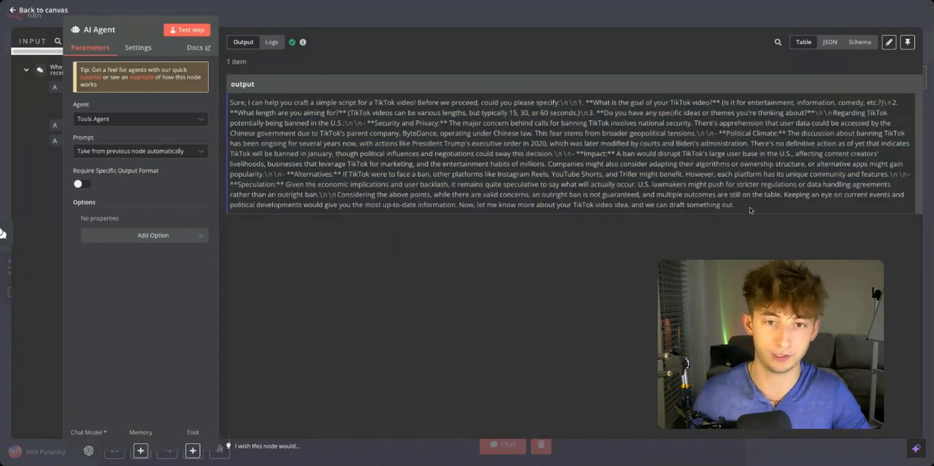
left_click_drag(596, 184, 736, 204)
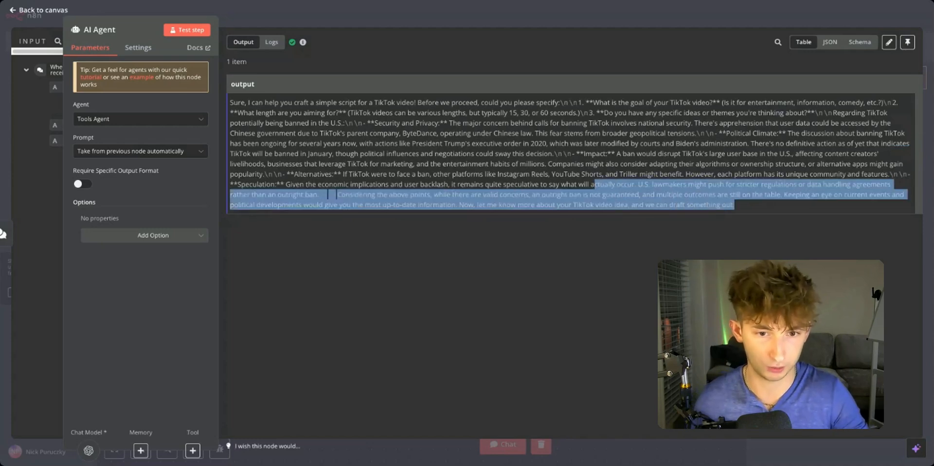